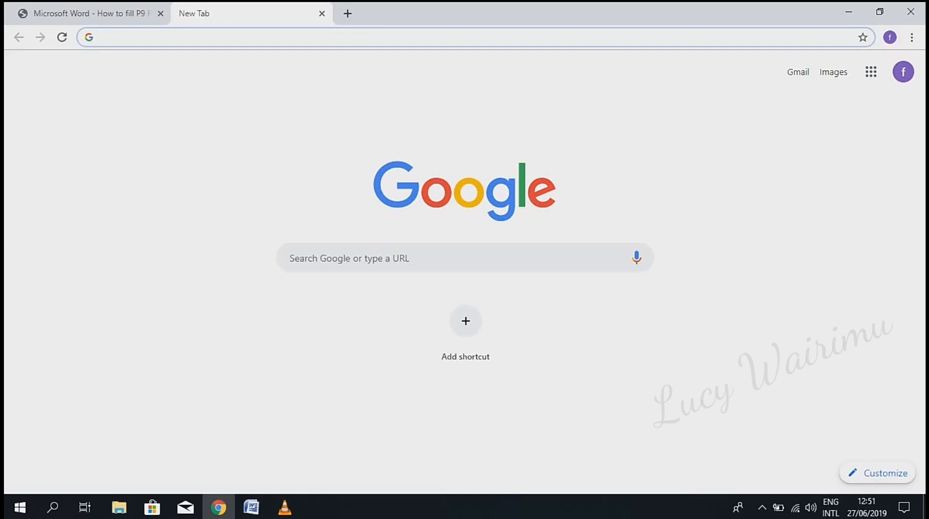
Search Google for 'itax' instead of the autocompleted portal address.
{"action": "type", "text": "itax.kra.go.ke/KRA-Portal/login.htm"}
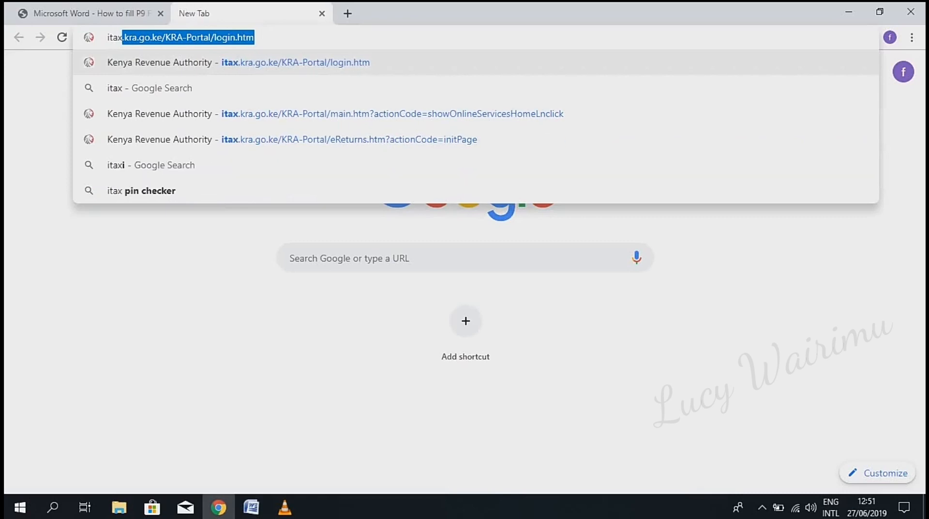
{"action": "key", "text": "Delete"}
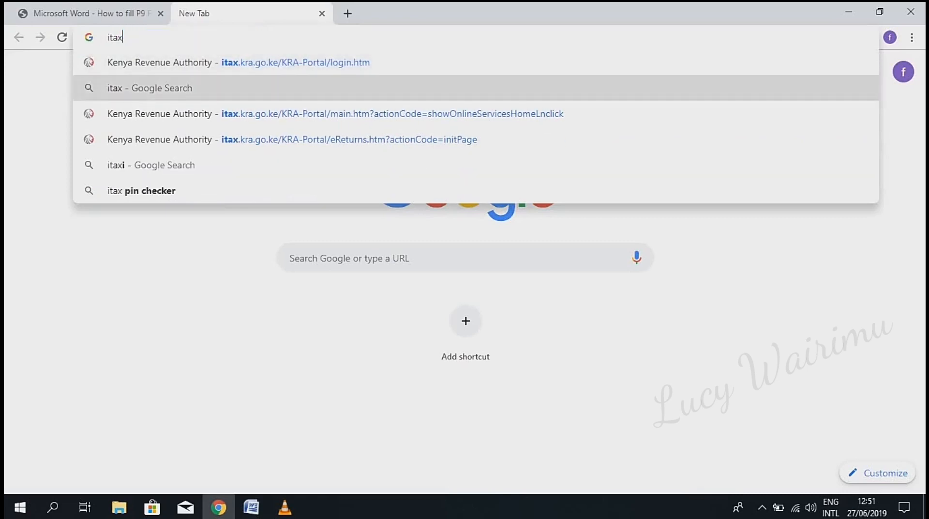
{"action": "left_click", "coordinate": [150, 88]}
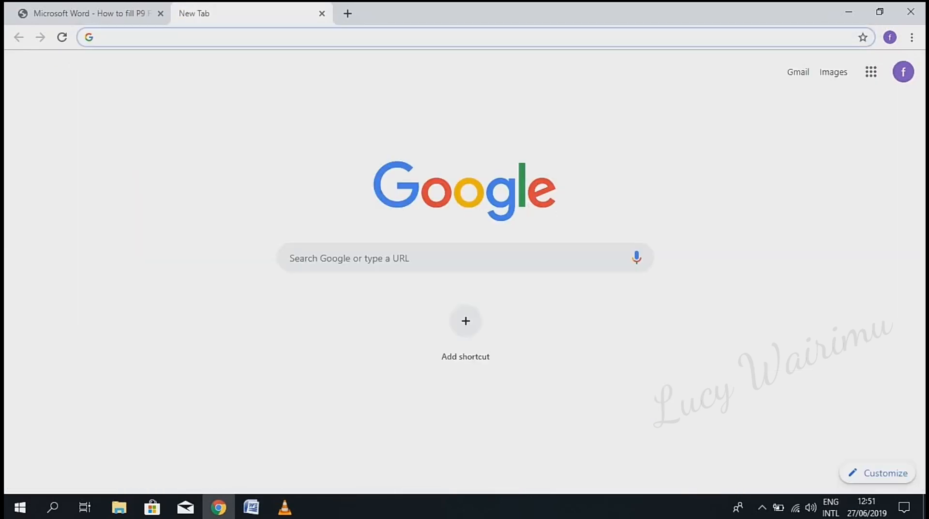
{"action": "type", "text": "itax&oq=itax&aqs=chrome..69i60j69i57j69i60l2j0l2.3024j0j7&sourceid=chrome&ie=UTF-8"}
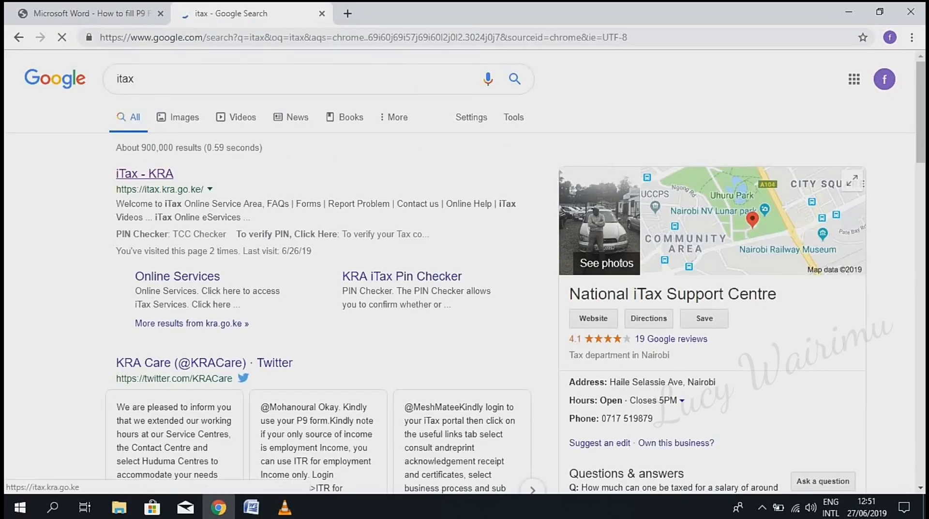
Open the 'iTax - KRA' search result to reach the PIN entry page.
{"action": "left_click", "coordinate": [145, 173]}
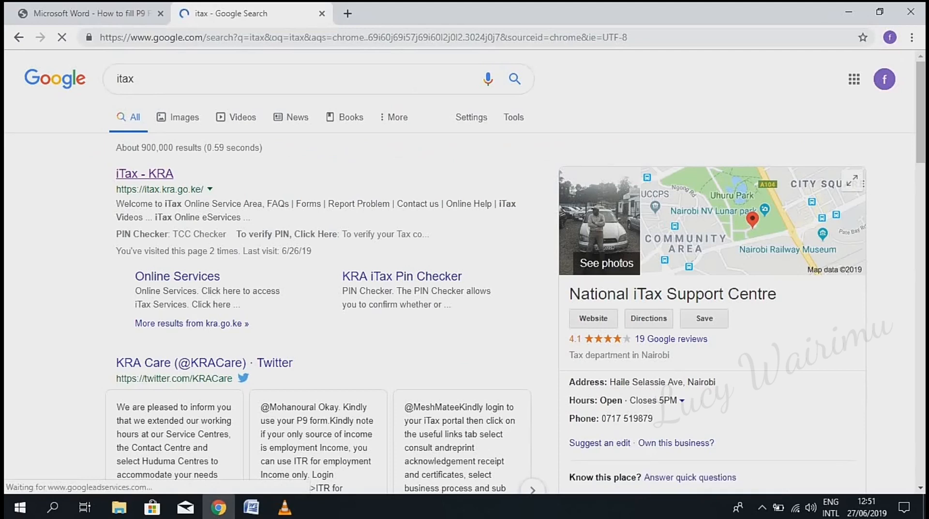
{"action": "left_click", "coordinate": [145, 173]}
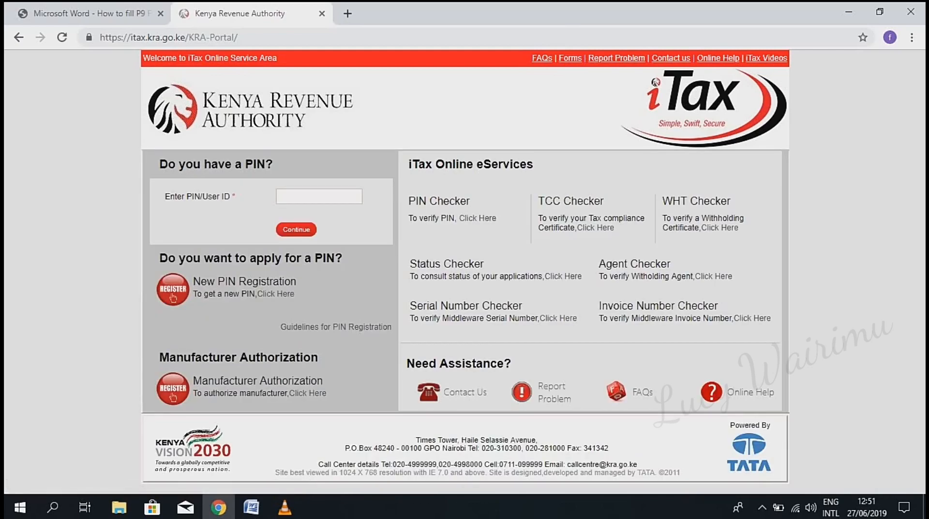
{"action": "left_click", "coordinate": [319, 196]}
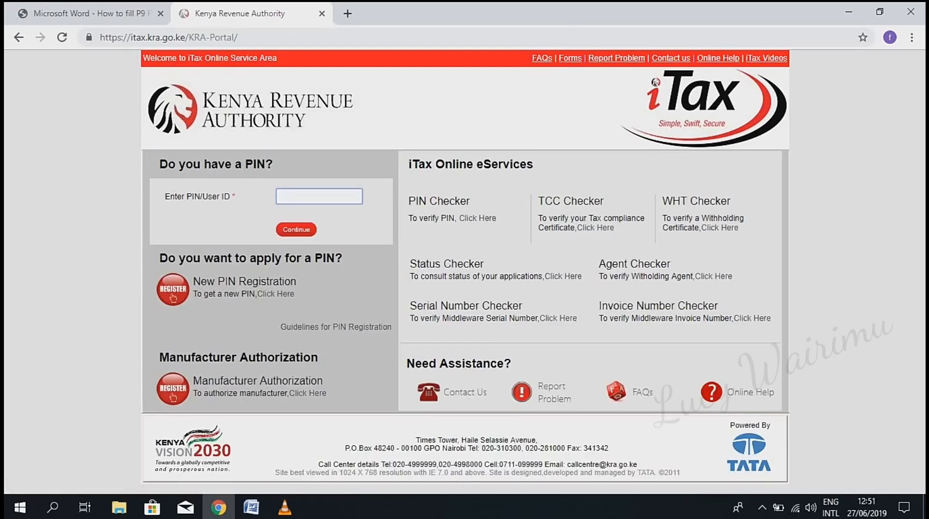
{"action": "left_click", "coordinate": [296, 230]}
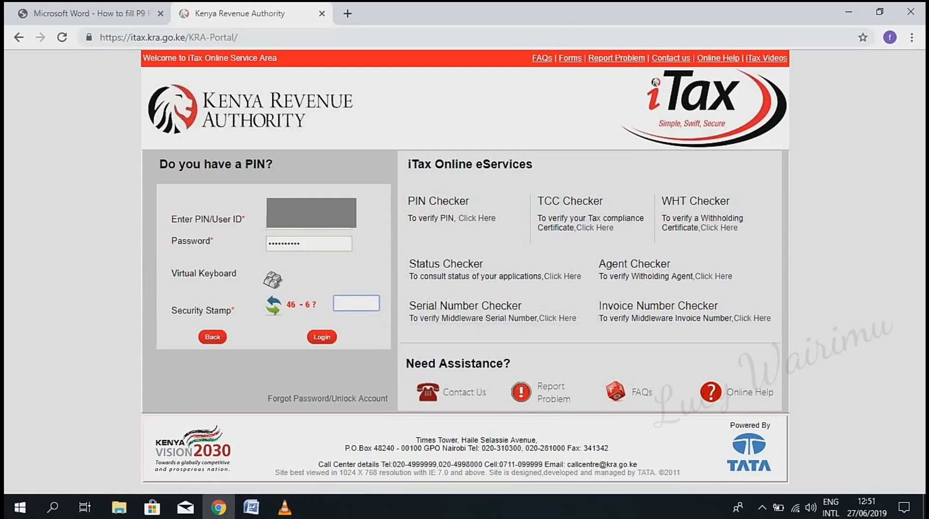
{"action": "type", "text": "4"}
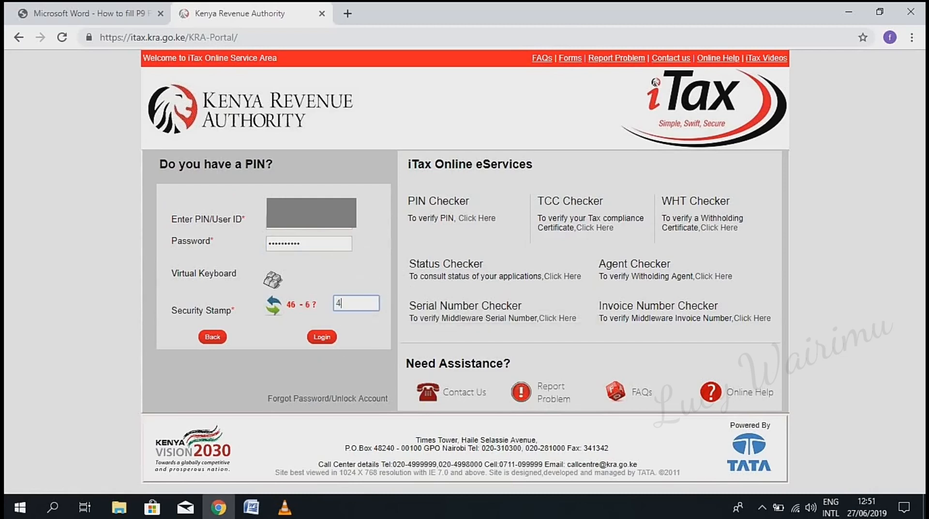
{"action": "type", "text": "0"}
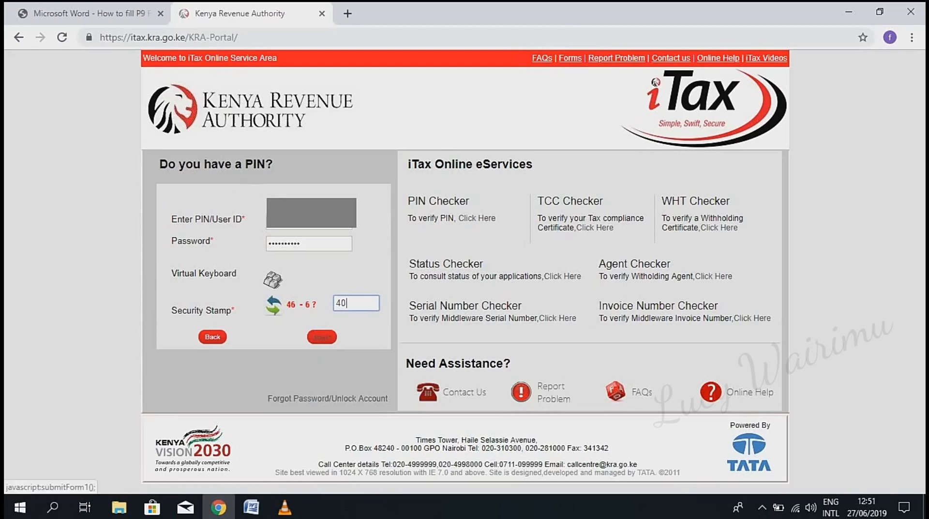
{"action": "left_click", "coordinate": [322, 337]}
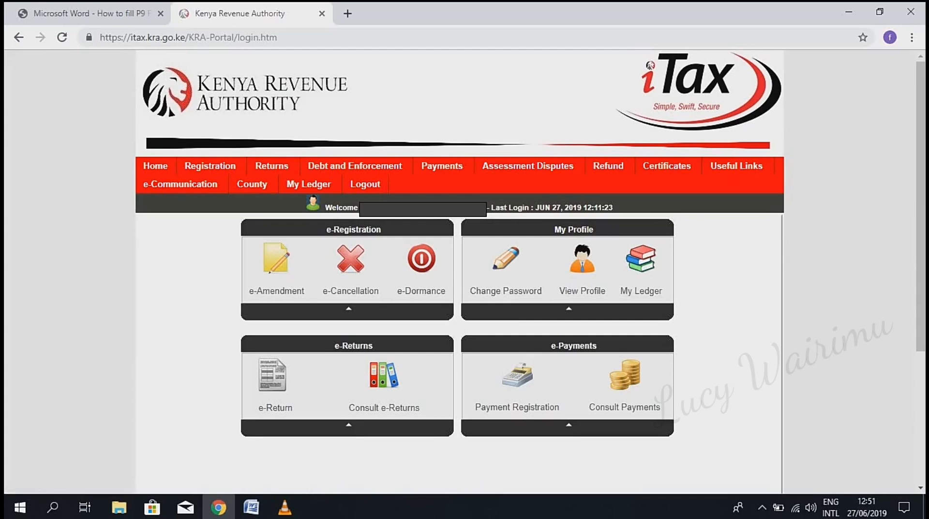
Open the Returns menu showing ITR For Employment Income Only.
{"action": "left_click", "coordinate": [272, 166]}
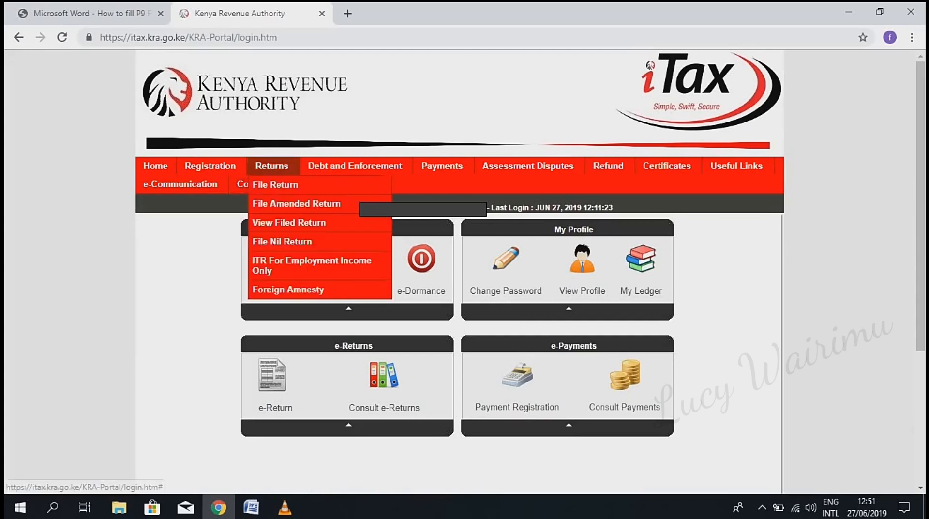
{"action": "mouse_move", "coordinate": [312, 266]}
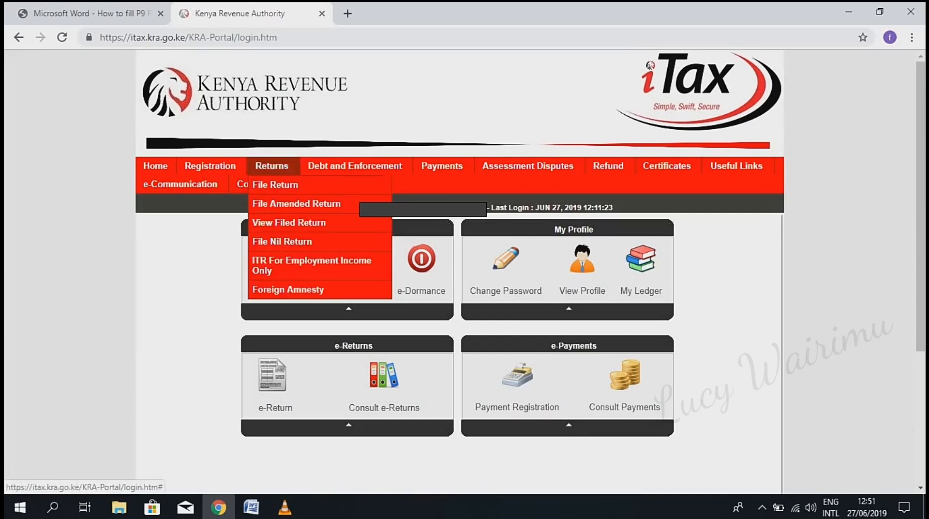
{"action": "mouse_move", "coordinate": [311, 265]}
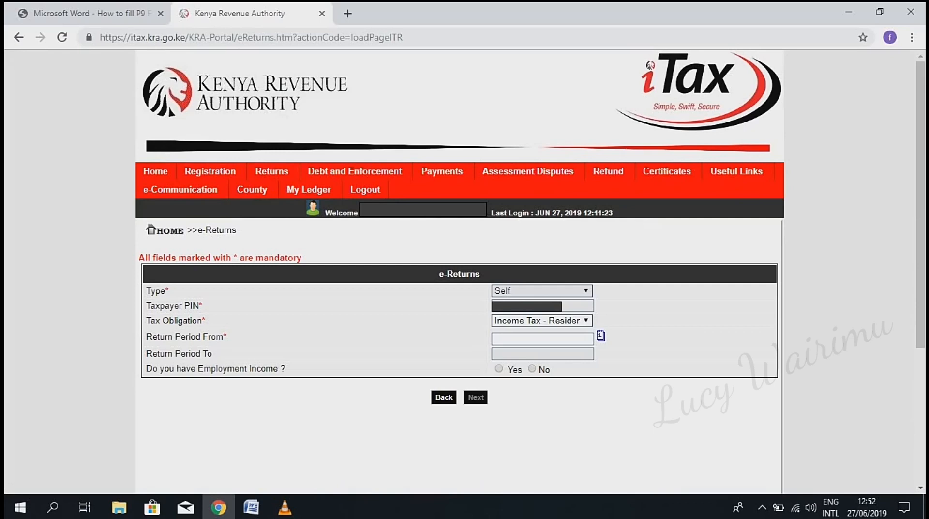
Set the return period from 03/07/2018, declare employment income Yes, and continue to Section A.
{"action": "left_click", "coordinate": [542, 338]}
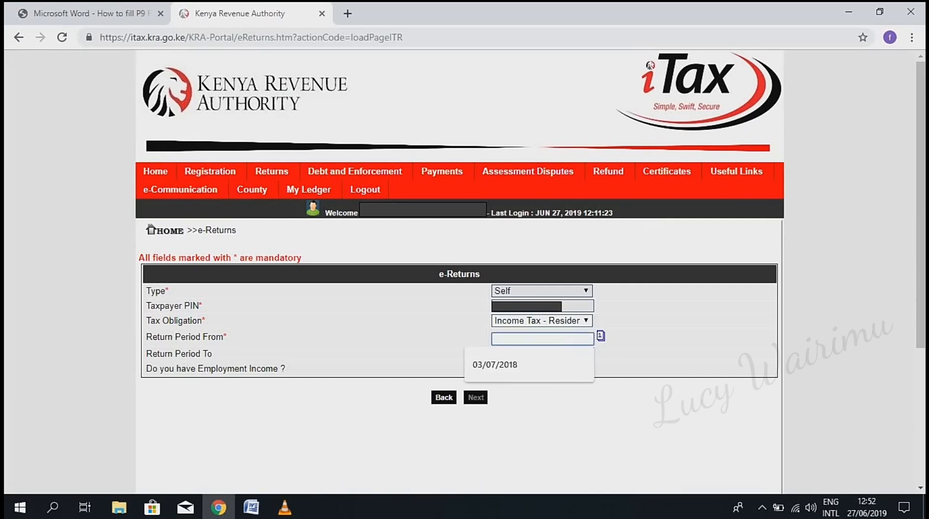
{"action": "left_click", "coordinate": [494, 365]}
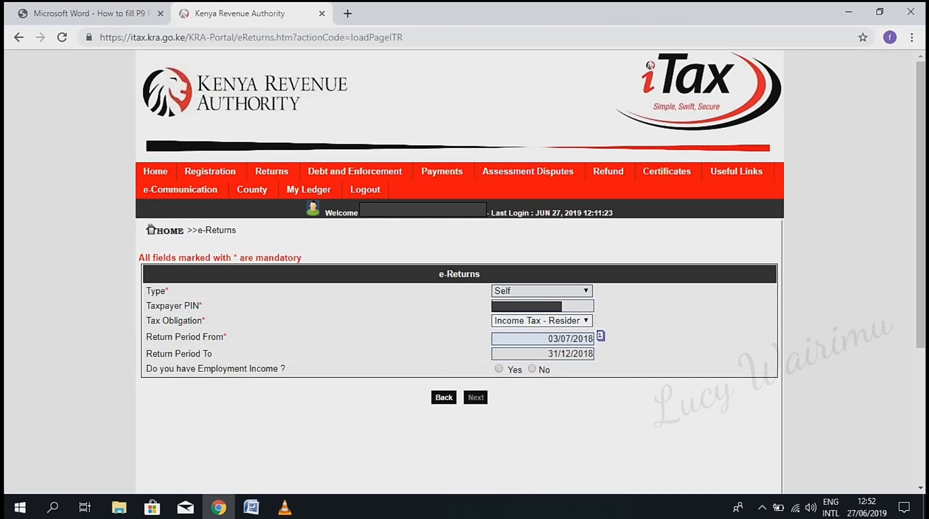
{"action": "left_click", "coordinate": [499, 368]}
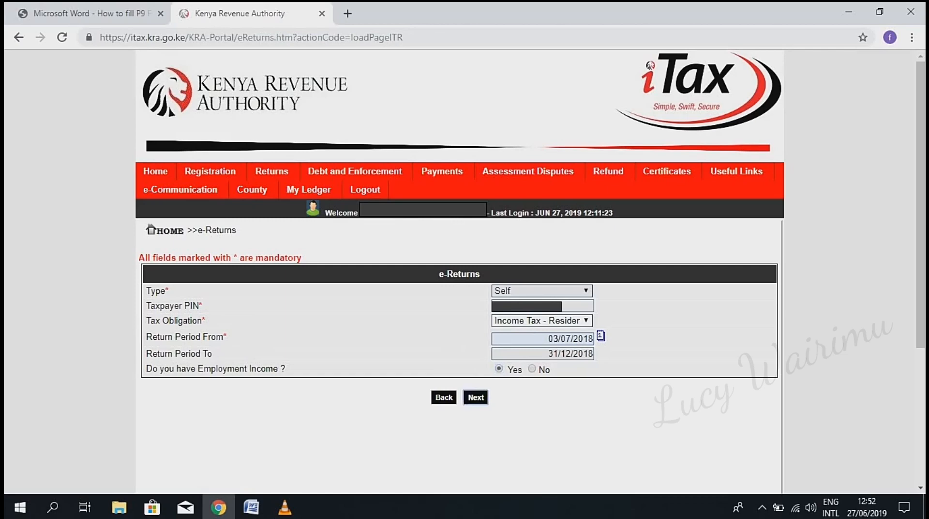
{"action": "left_click", "coordinate": [475, 397]}
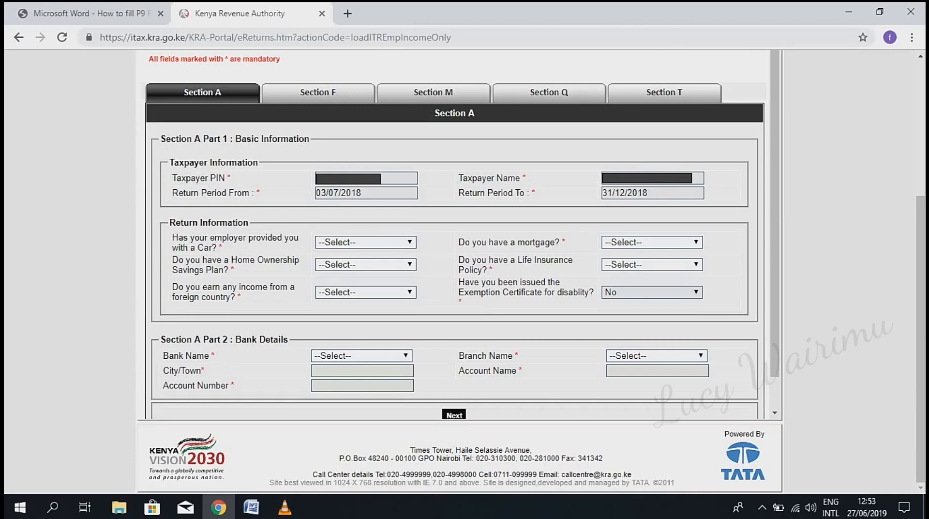
Answer No for employer car, Home Ownership Savings Plan, foreign income, mortgage and life insurance.
{"action": "left_click", "coordinate": [365, 242]}
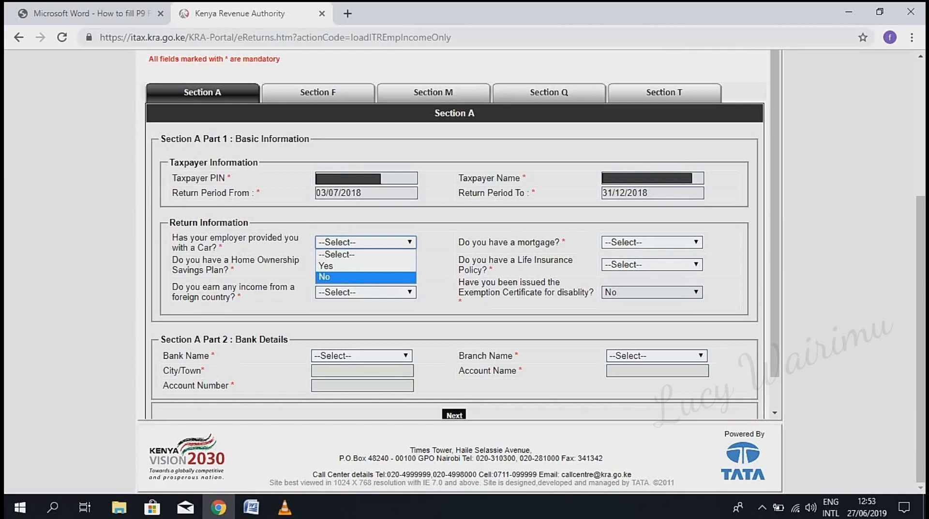
{"action": "left_click", "coordinate": [324, 277]}
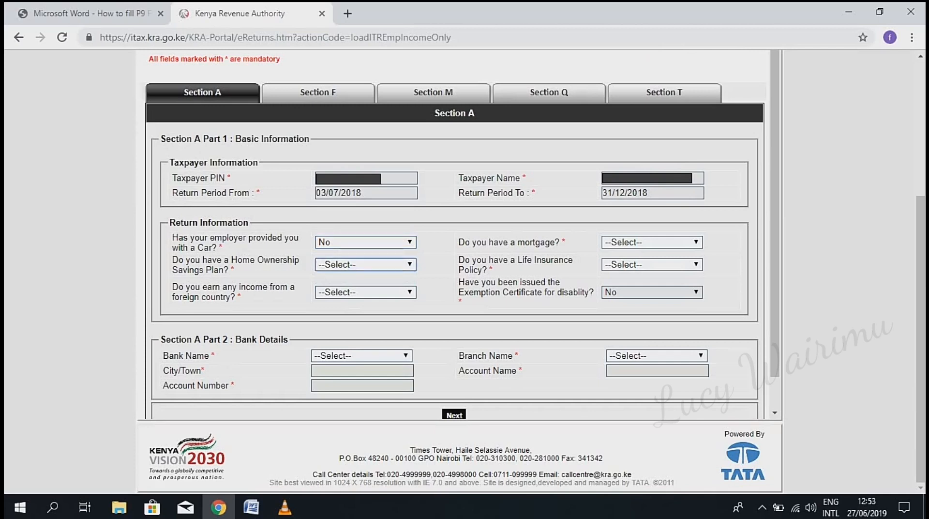
{"action": "left_click", "coordinate": [364, 264]}
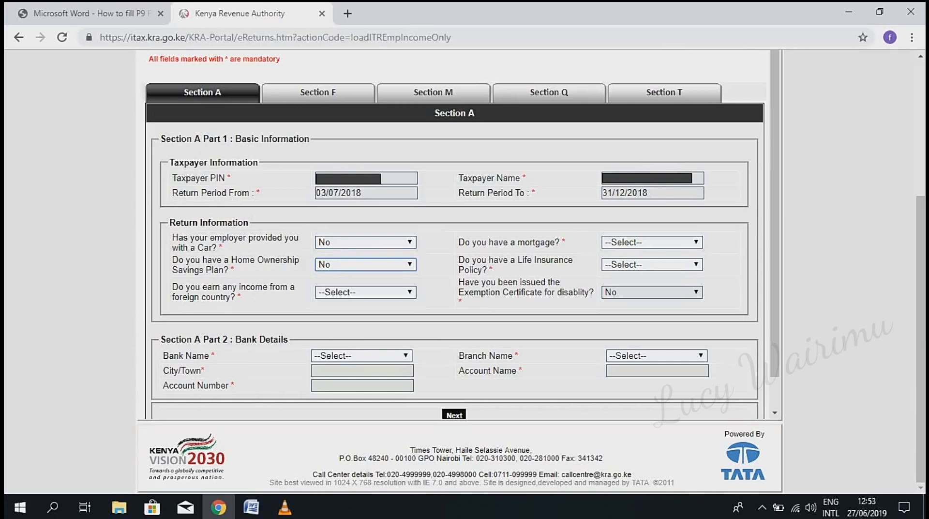
{"action": "left_click", "coordinate": [365, 292]}
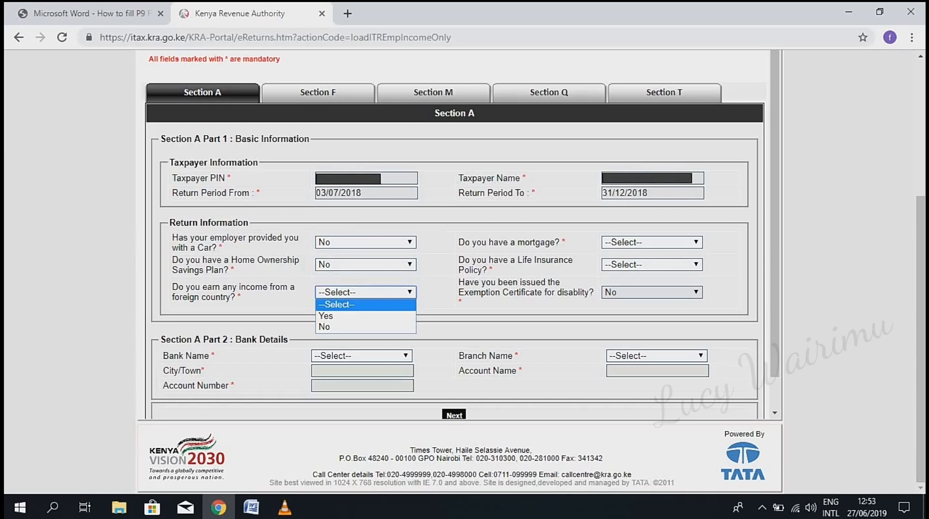
{"action": "left_click", "coordinate": [325, 327]}
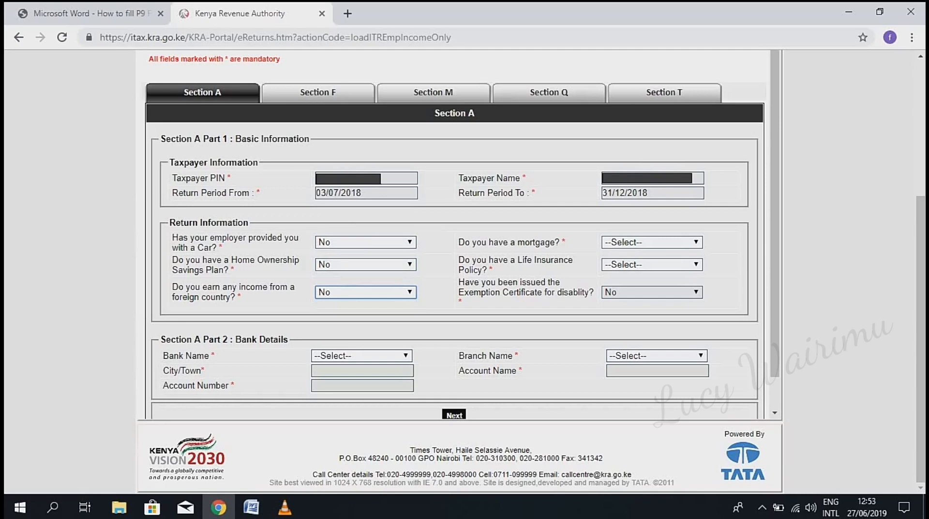
{"action": "left_click", "coordinate": [651, 242]}
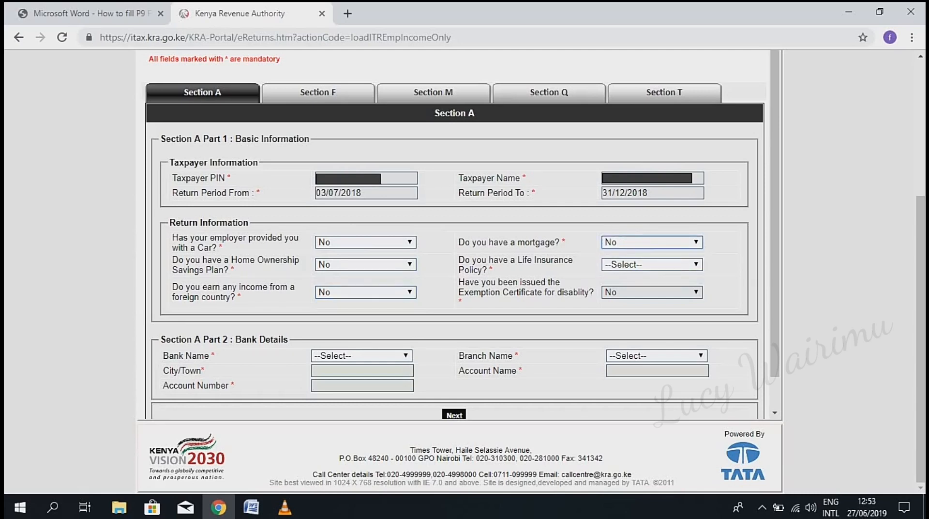
{"action": "left_click", "coordinate": [651, 264]}
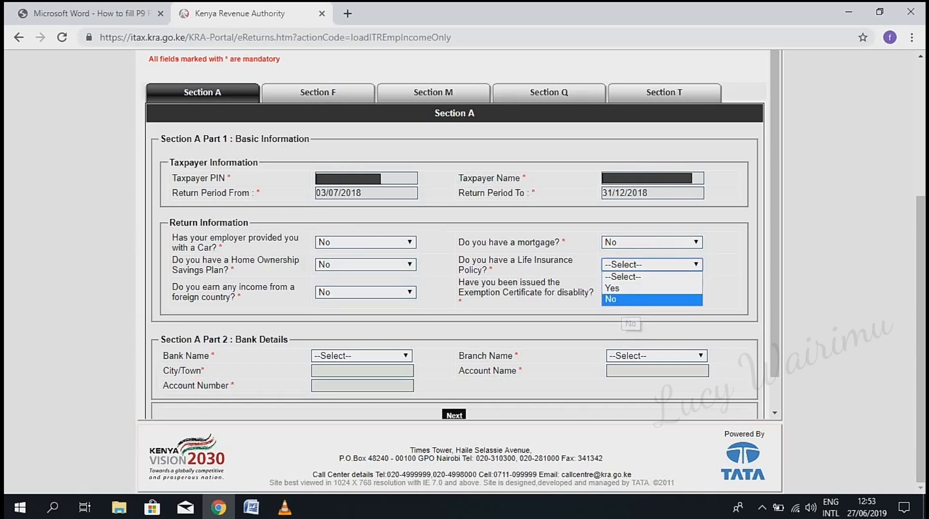
{"action": "left_click", "coordinate": [610, 298]}
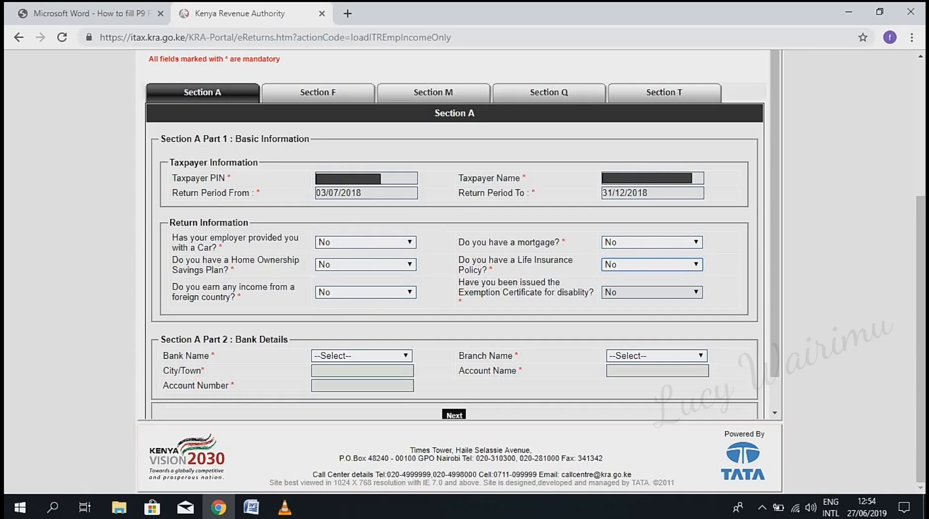
Check Section F's Ksh 98,700 employment income total and advance to Section Q.
{"action": "left_click", "coordinate": [317, 92]}
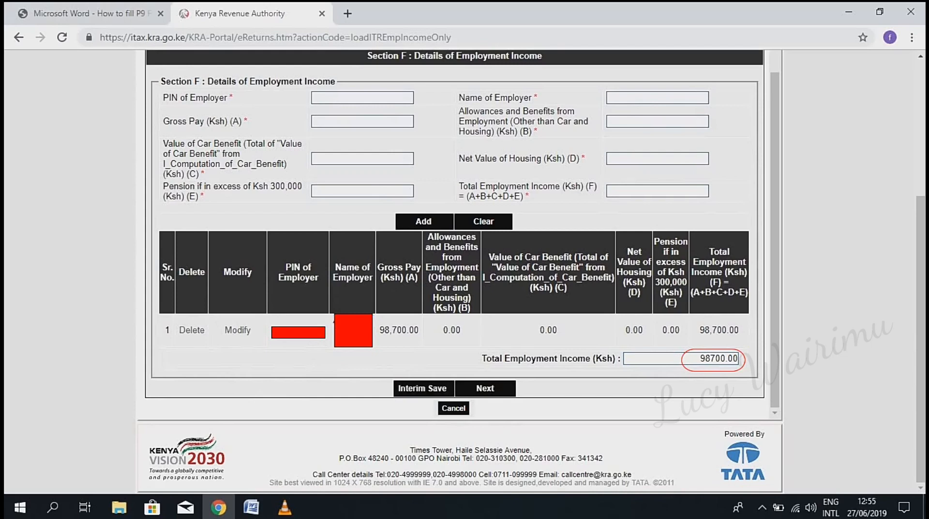
{"action": "double_click", "coordinate": [711, 358]}
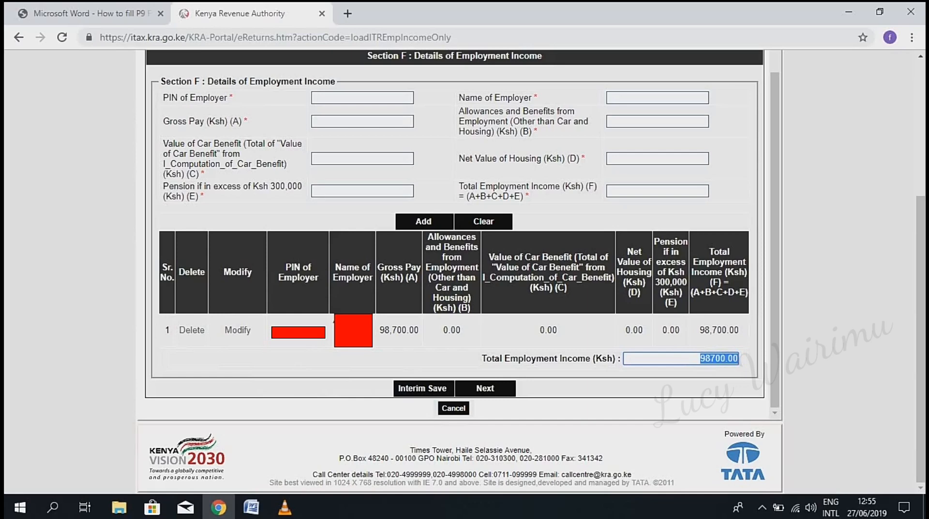
{"action": "left_click", "coordinate": [434, 92]}
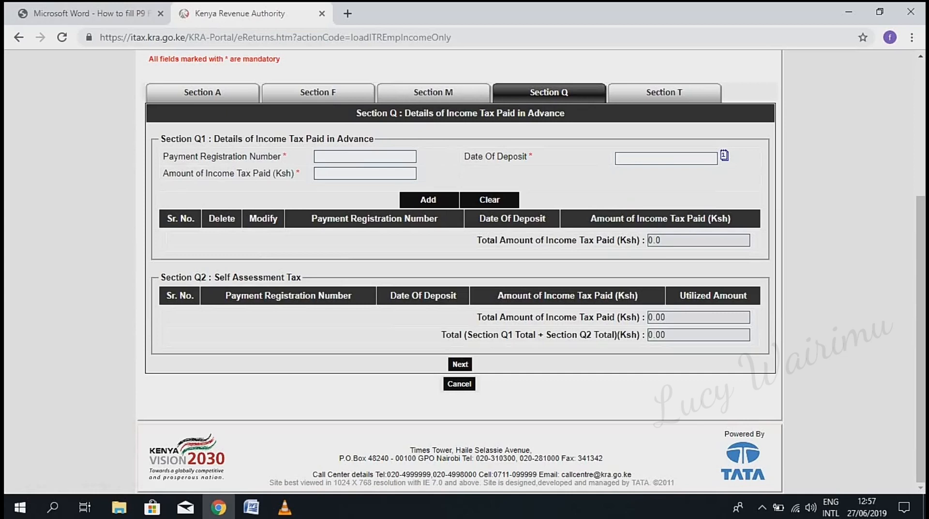
Leave Section Q blank and switch to the P9 form PDF tab.
{"action": "double_click", "coordinate": [484, 113]}
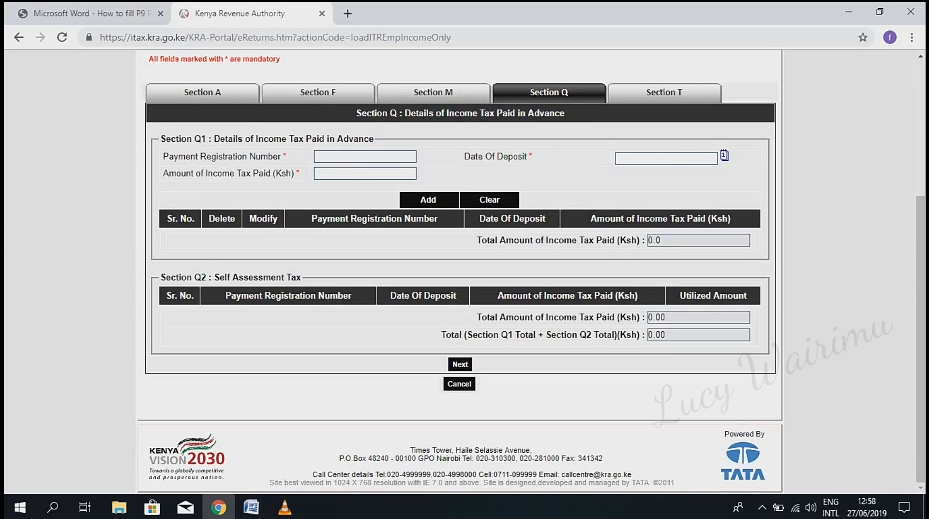
{"action": "double_click", "coordinate": [358, 139]}
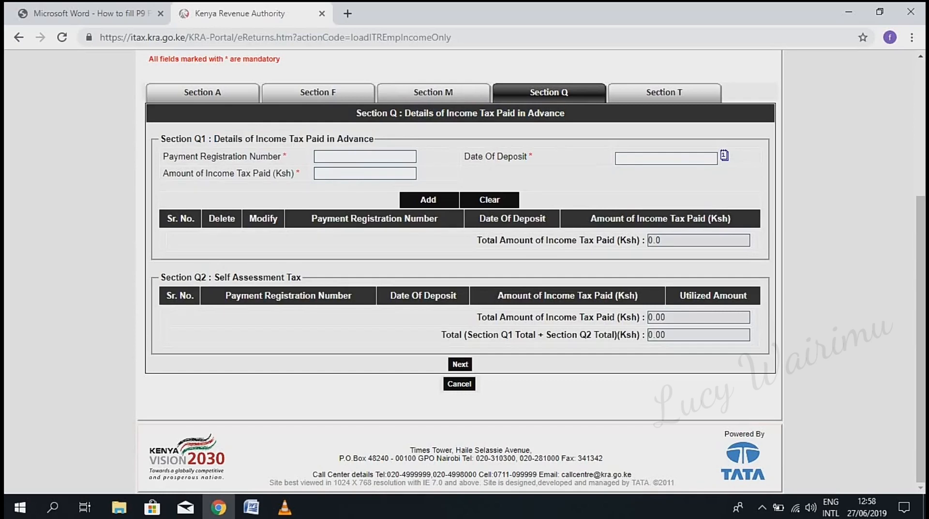
{"action": "left_click", "coordinate": [663, 92]}
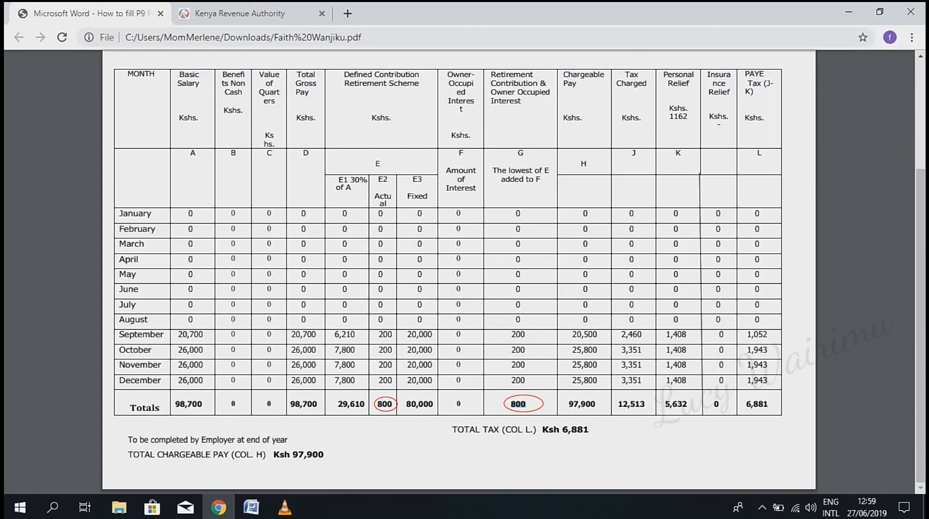
Enter 800 as the Section T defined pension contribution and select the Personal Relief field.
{"action": "left_click", "coordinate": [240, 13]}
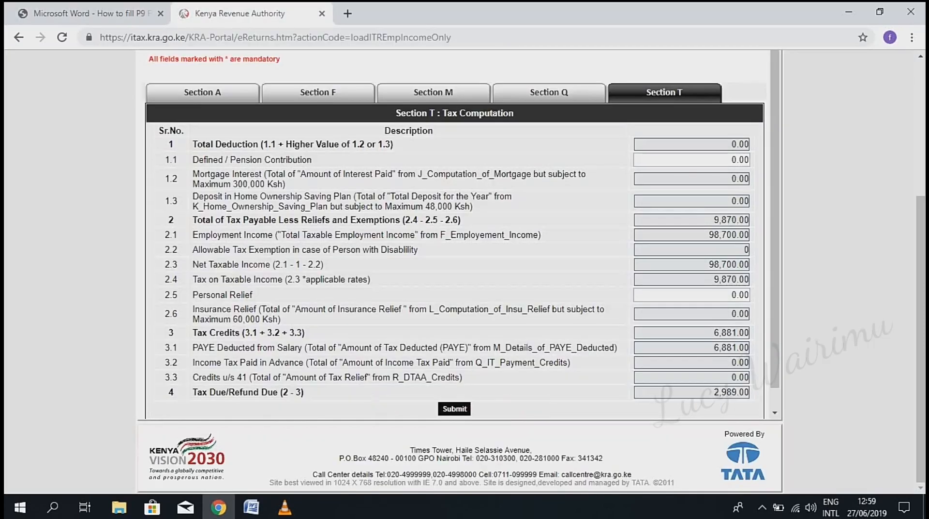
{"action": "left_click", "coordinate": [691, 160]}
{"action": "type", "text": "80"}
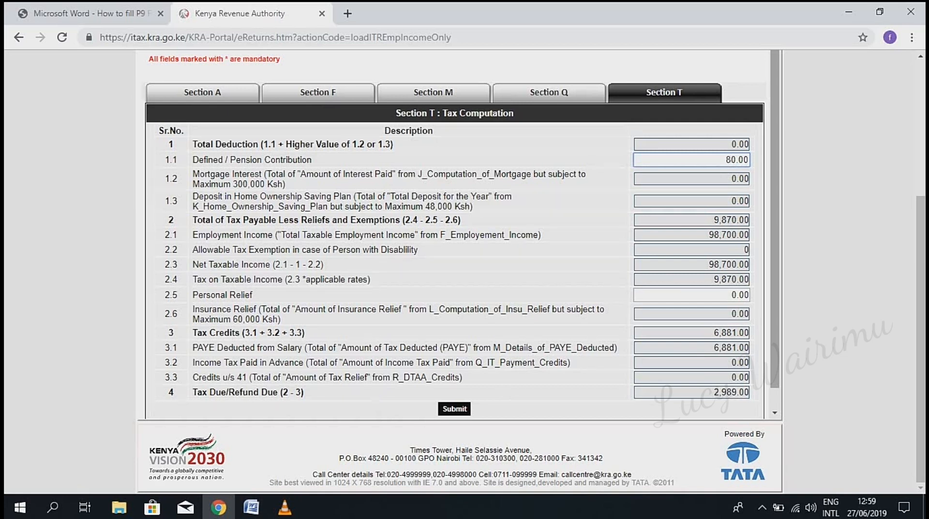
{"action": "left_click", "coordinate": [691, 159]}
{"action": "type", "text": "800"}
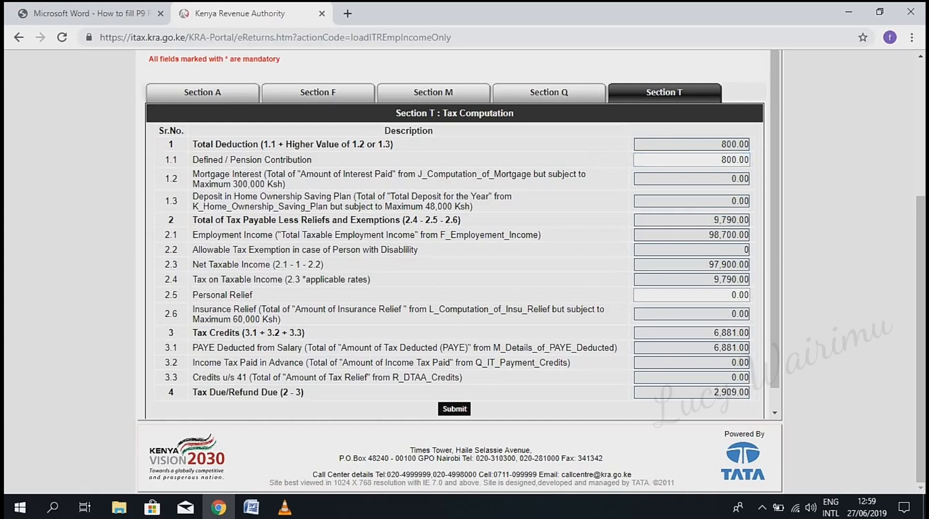
{"action": "double_click", "coordinate": [222, 295]}
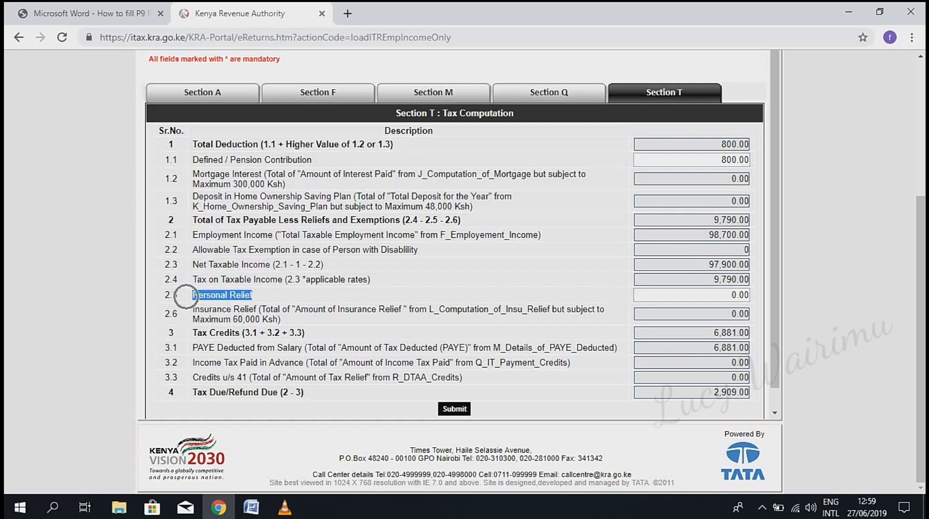
{"action": "left_click", "coordinate": [691, 295]}
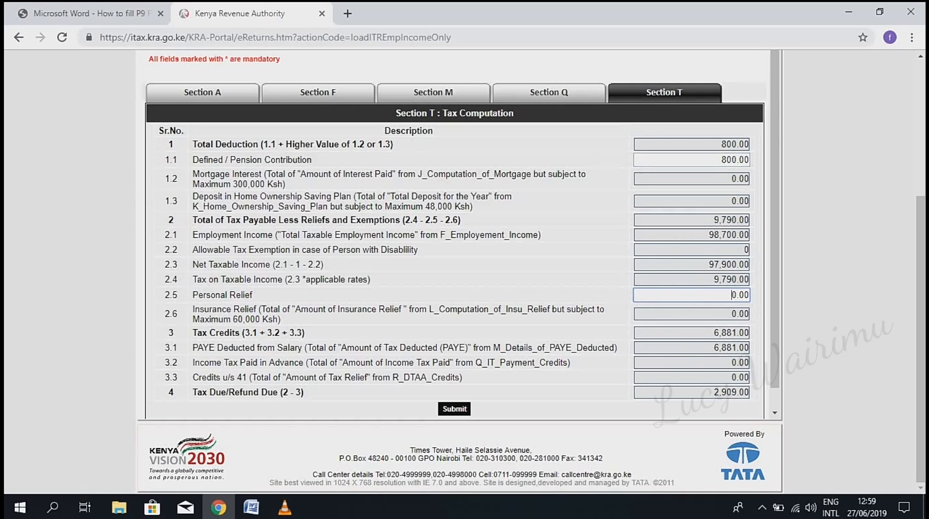
{"action": "mouse_move", "coordinate": [89, 13]}
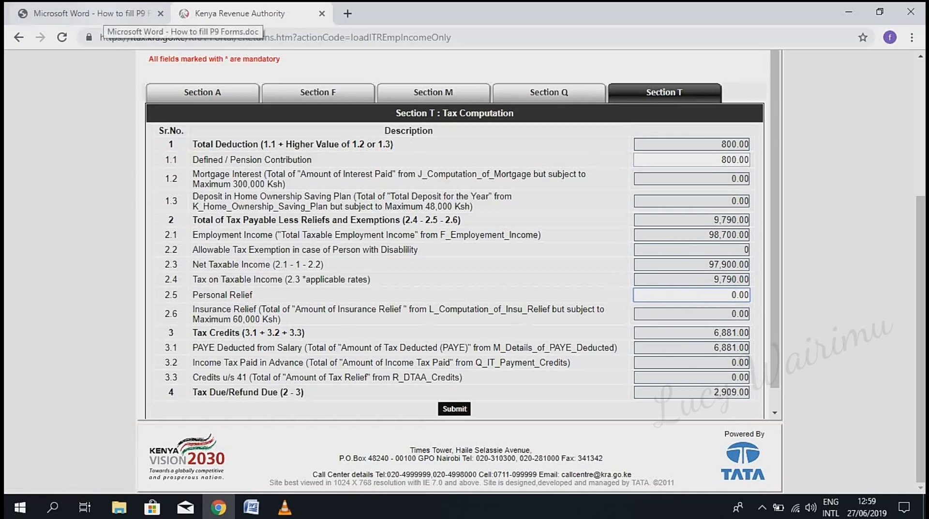
Check the P9's 5,632 personal relief total and enter it in Section T.
{"action": "left_click", "coordinate": [89, 13]}
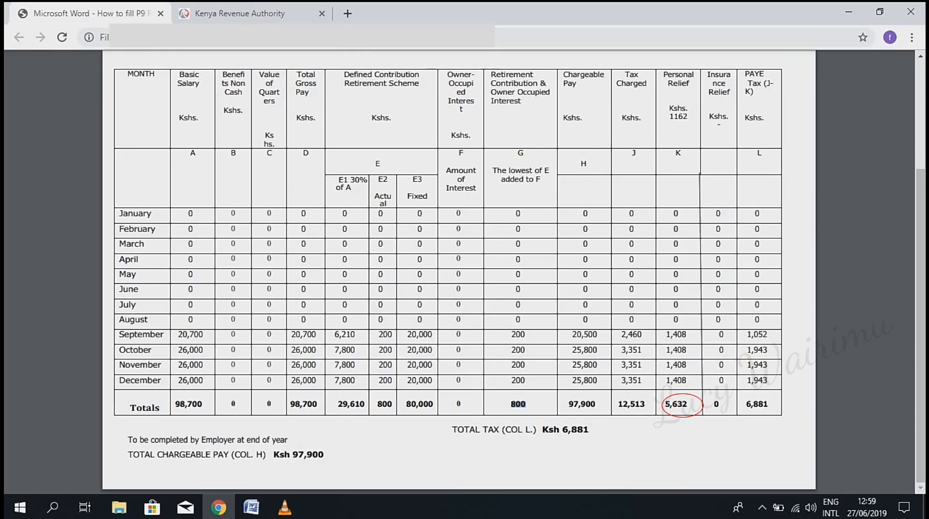
{"action": "left_click", "coordinate": [240, 13]}
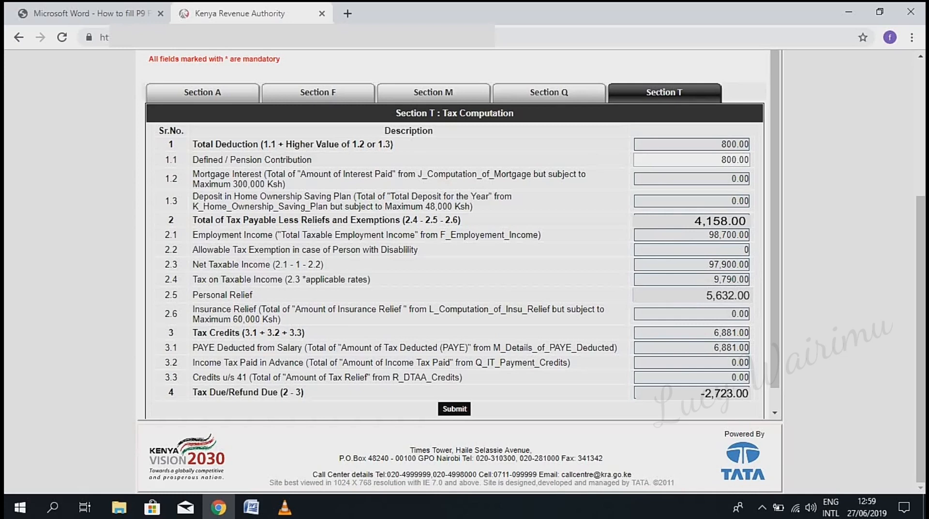
{"action": "mouse_move", "coordinate": [318, 92]}
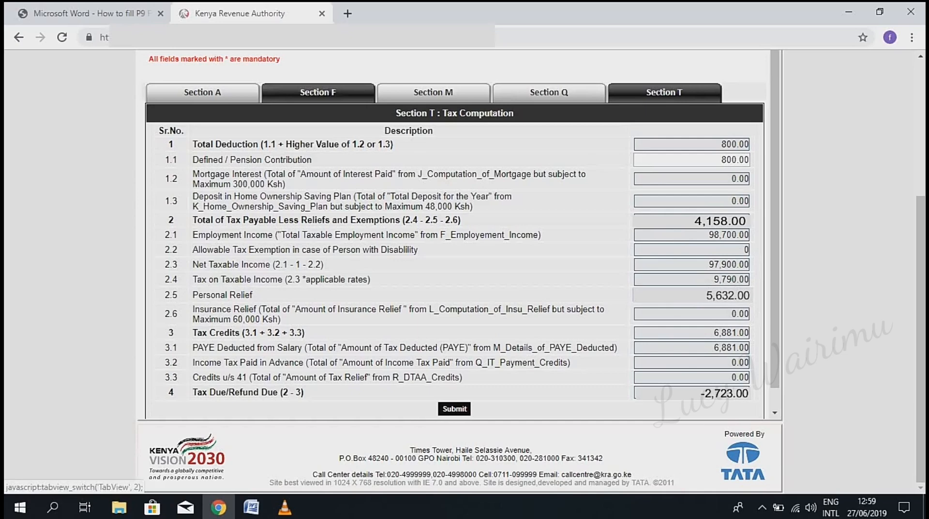